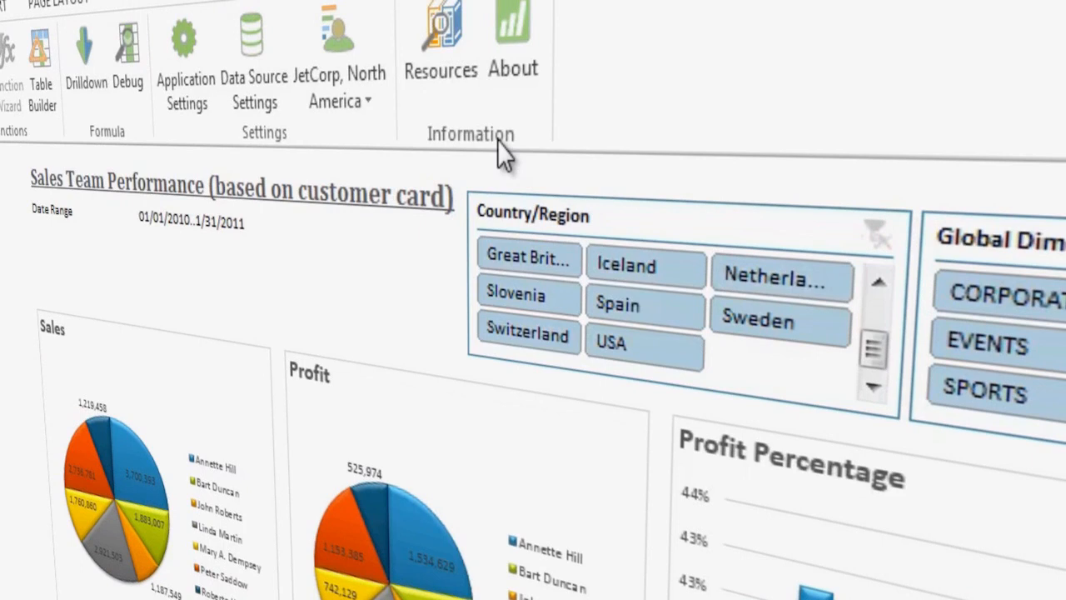
Refresh the Profit and Loss report for budget 2011 covering 1/1/2011 to 3/30/2011
left_click(337, 84)
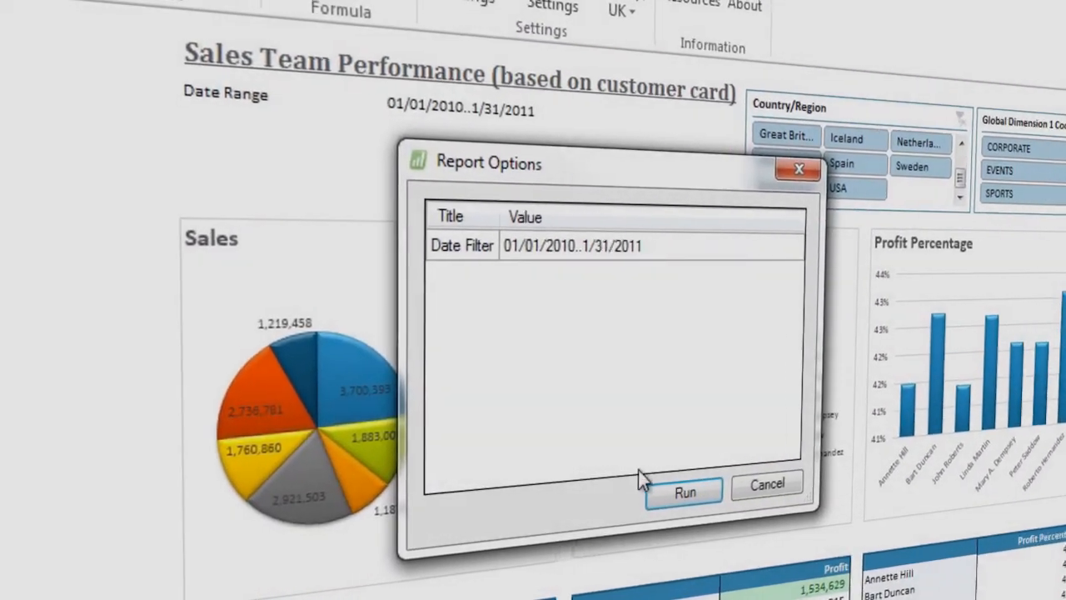
left_click(683, 490)
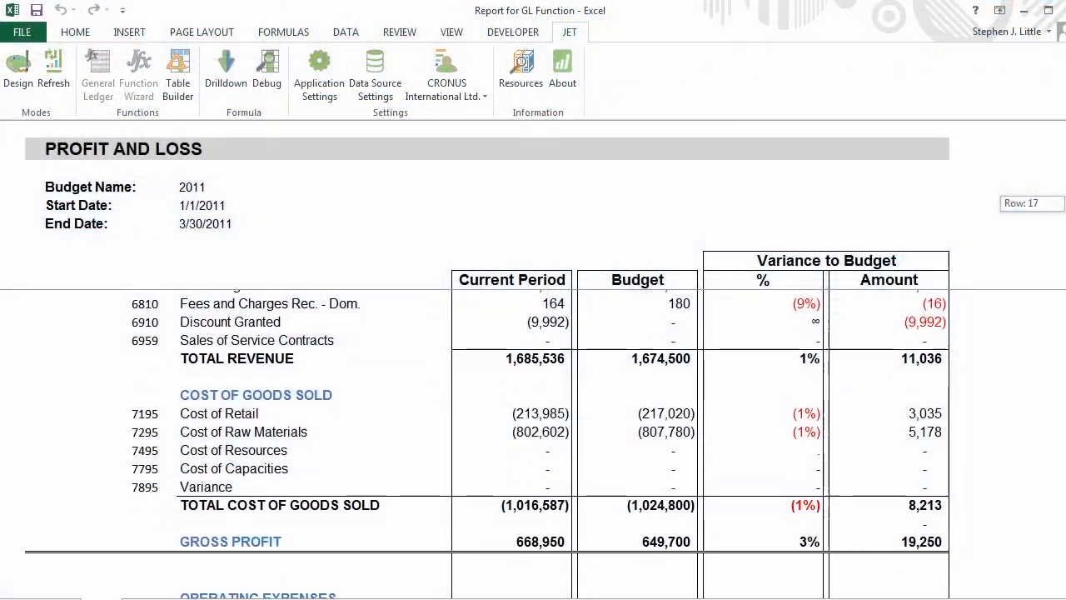
scroll("down", 3)
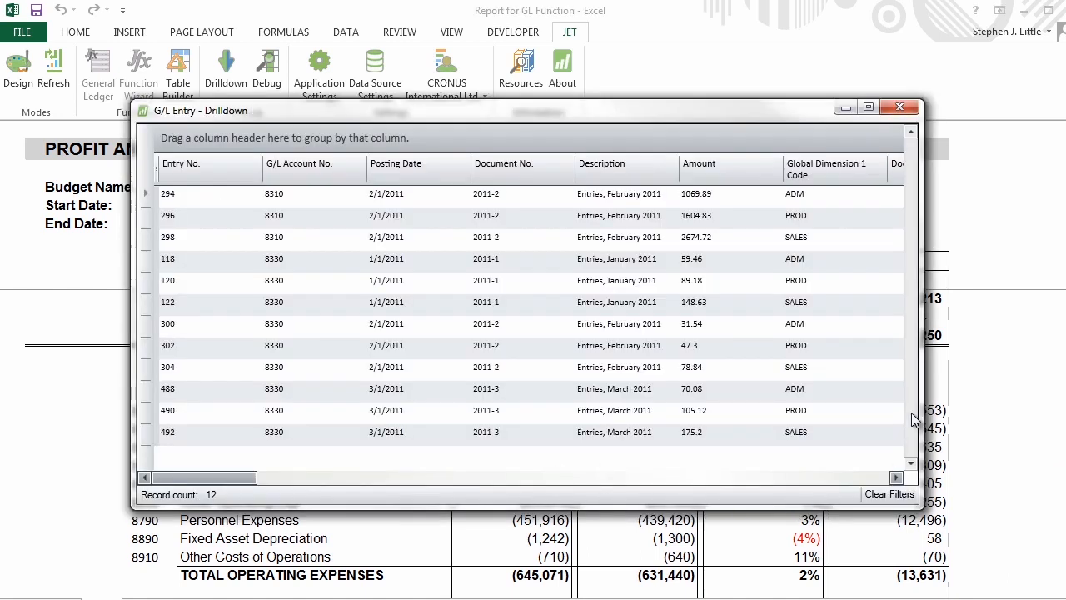
left_click(900, 107)
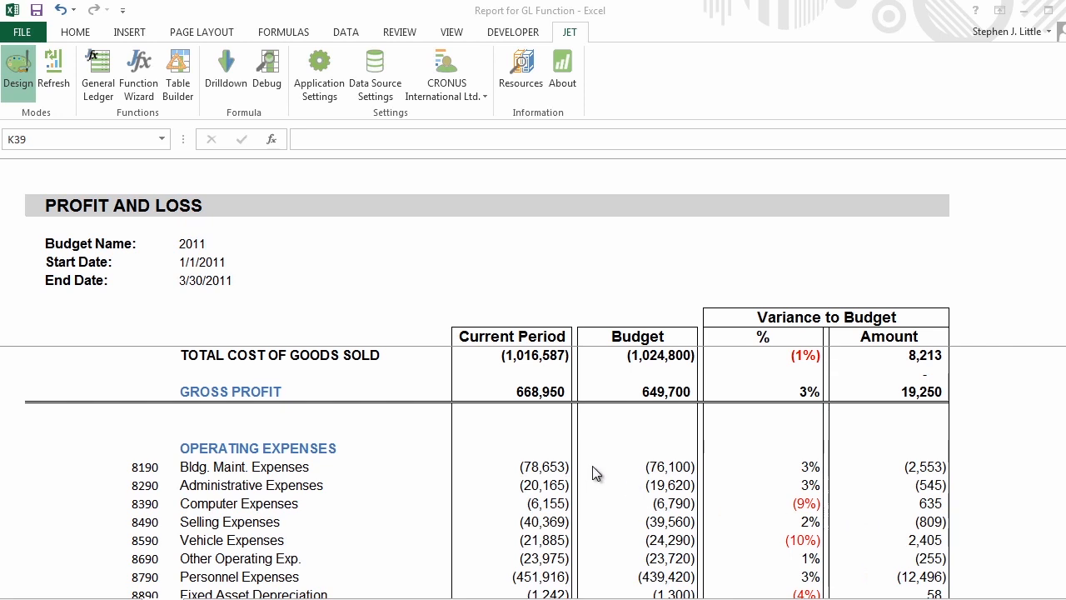
Inspect cell D35's GL Balance formula (account 8190, 1/1/2011 to 3/30/2011) in the Jet Function Wizard
left_click(512, 466)
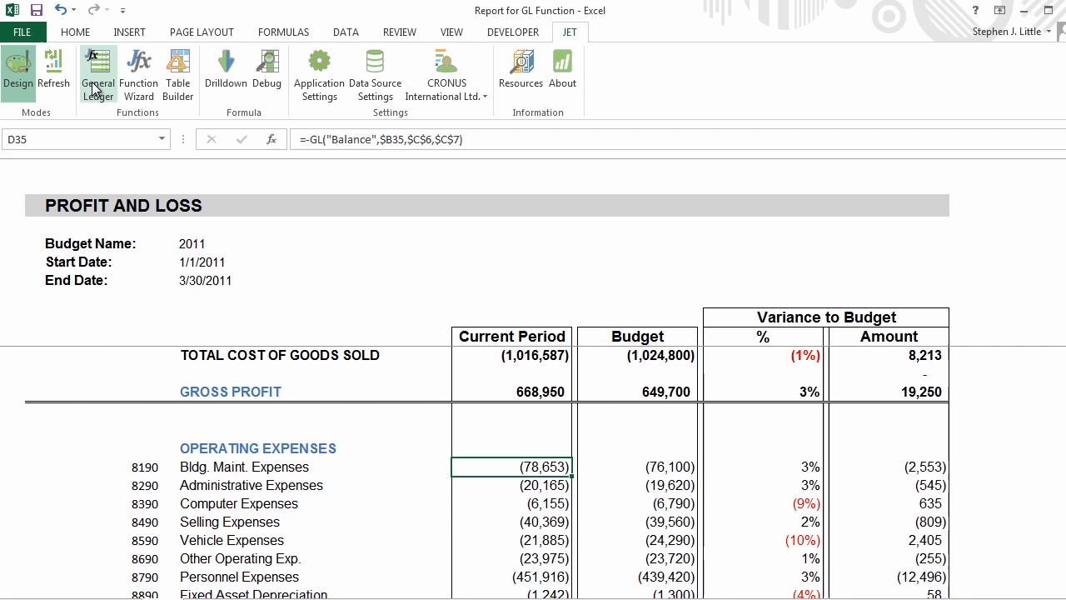
left_click(139, 73)
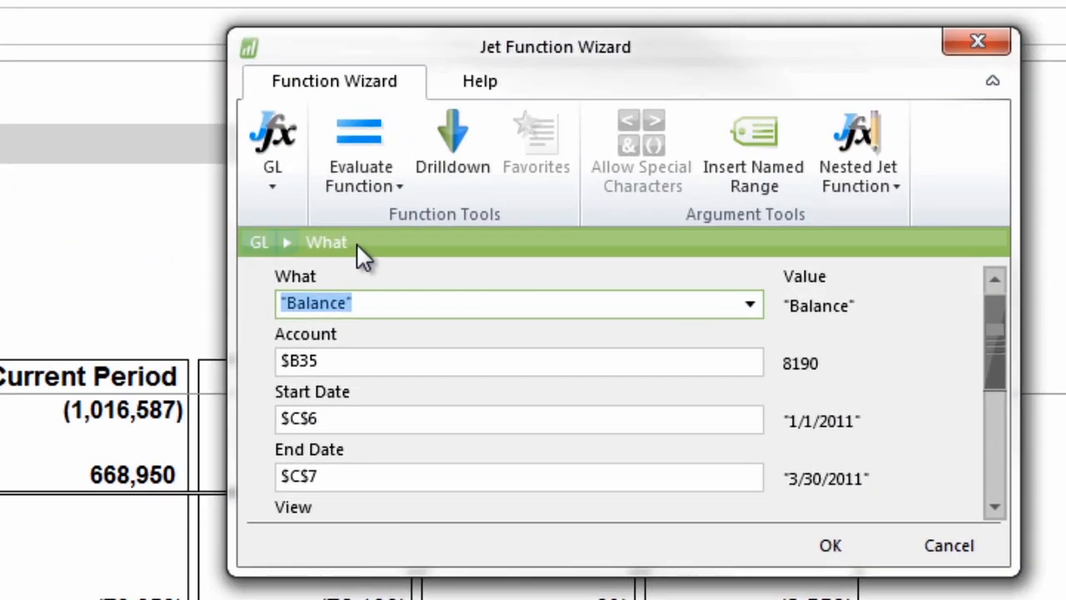
left_click(746, 303)
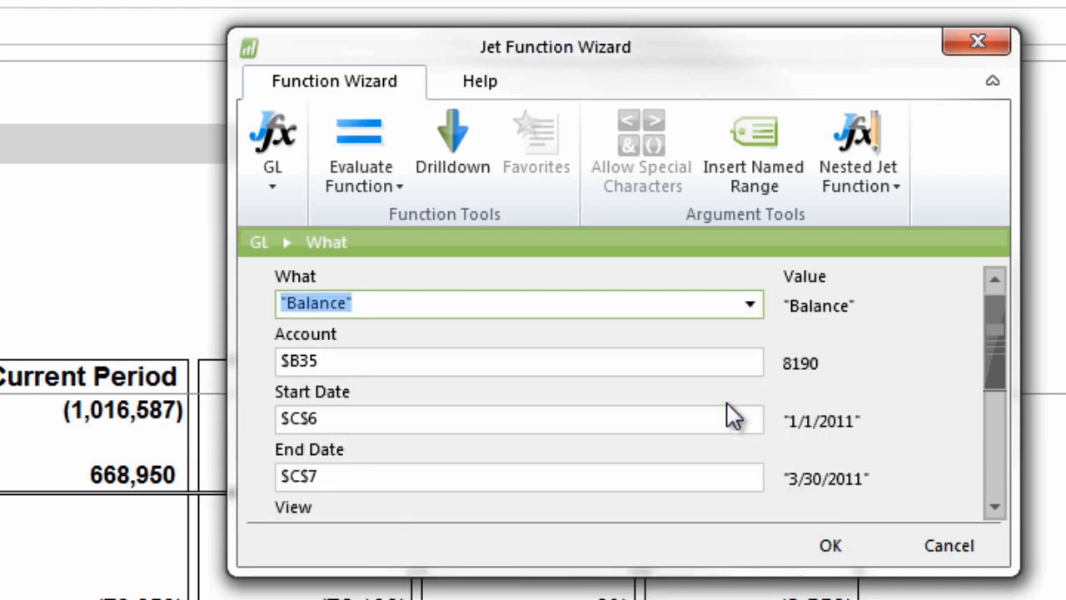
left_click(748, 360)
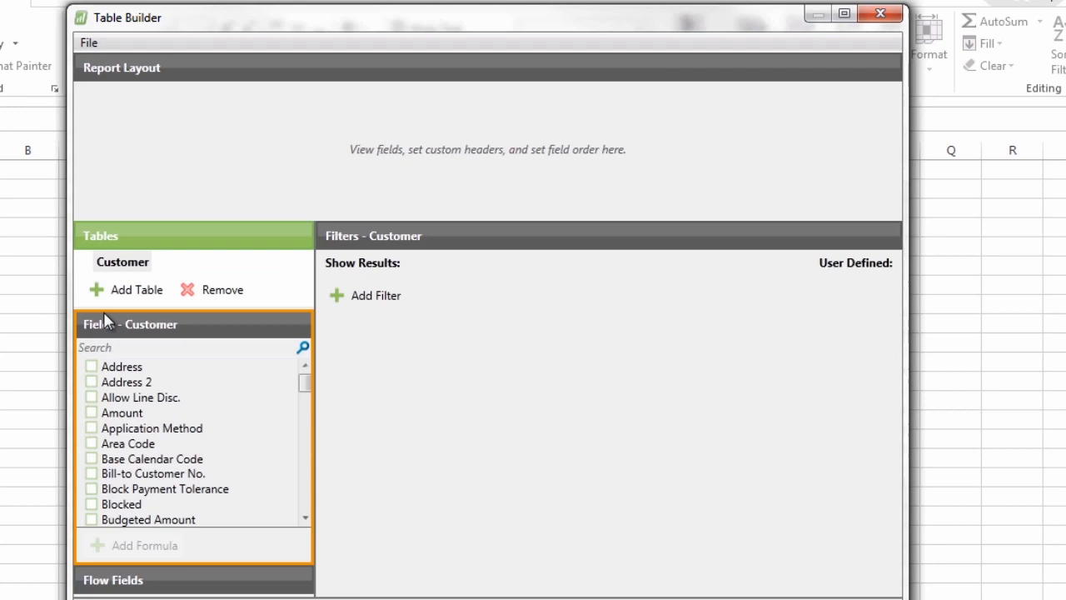
Expand the Customer flow fields so Profit ($) and Sales ($) join the Table Builder layout
scroll("down", 3)
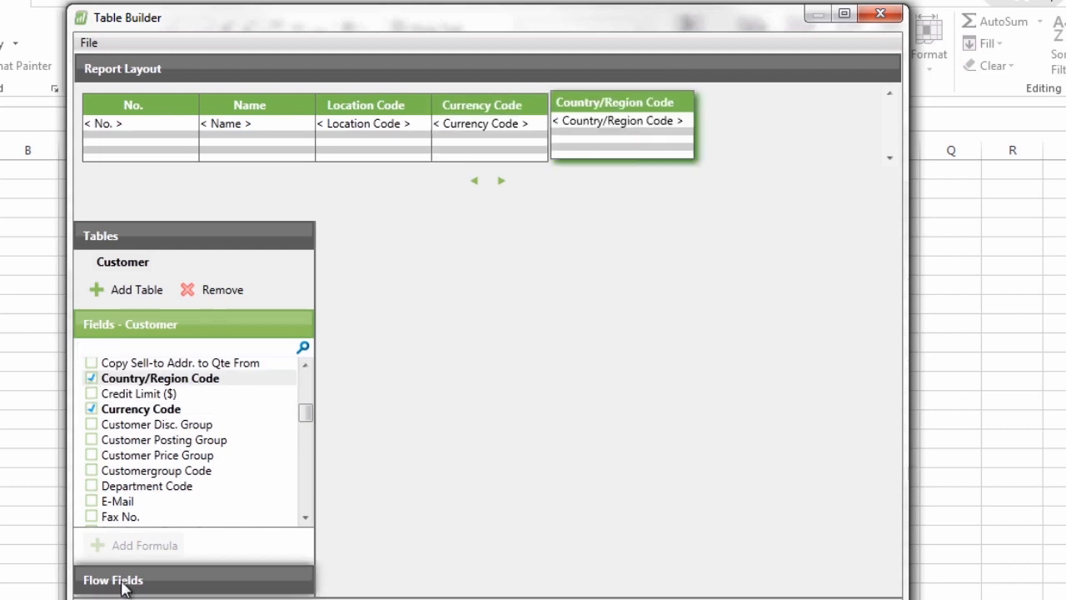
left_click(113, 580)
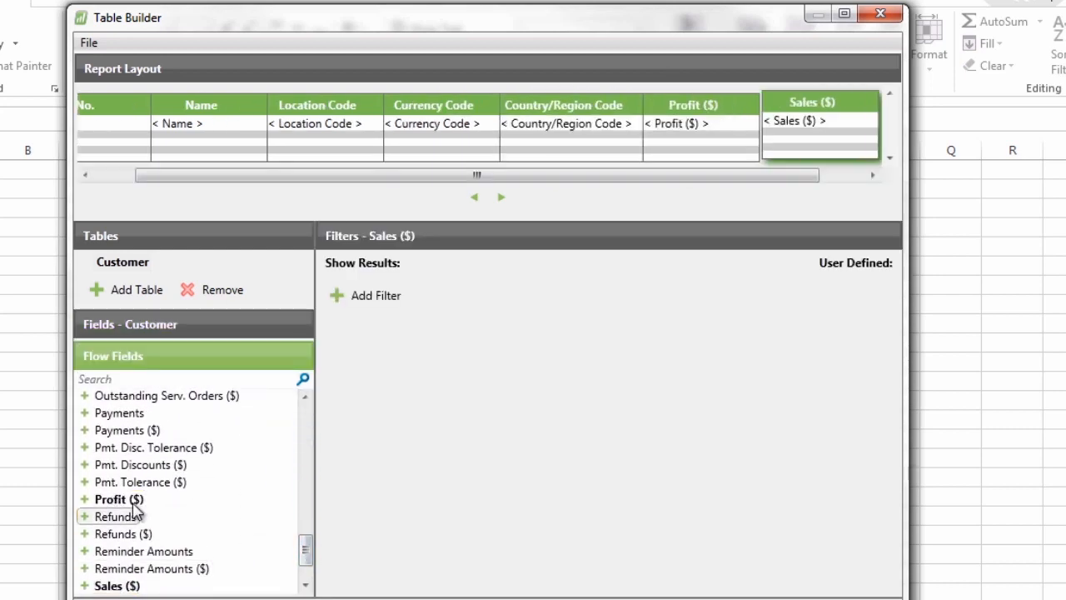
left_click(880, 13)
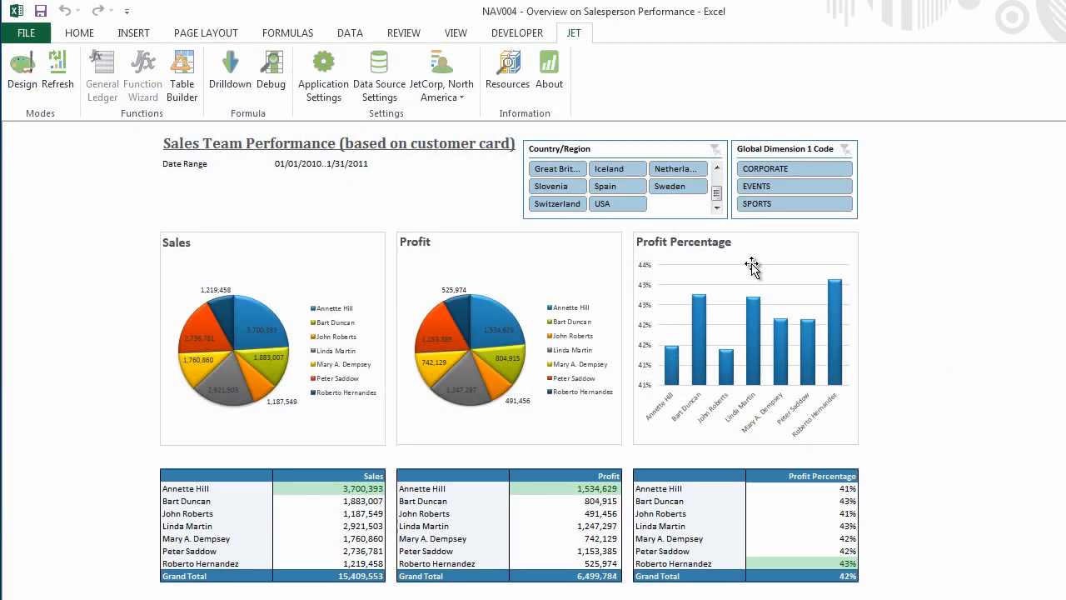
Switch the company to JetCorp UK and refresh the dashboard to Sales 11,142,662
left_click(602, 204)
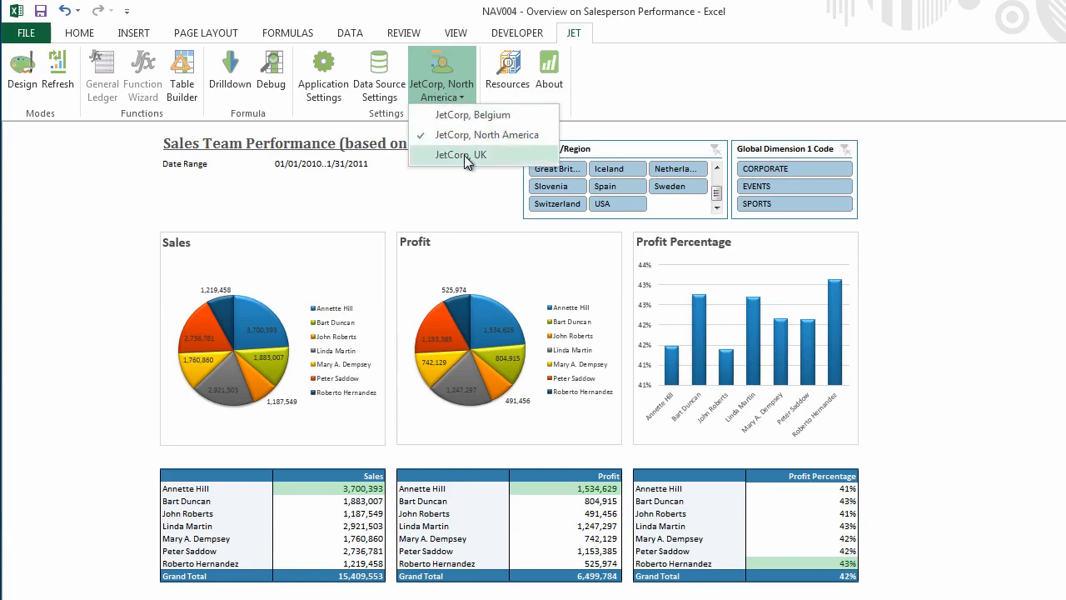
left_click(460, 153)
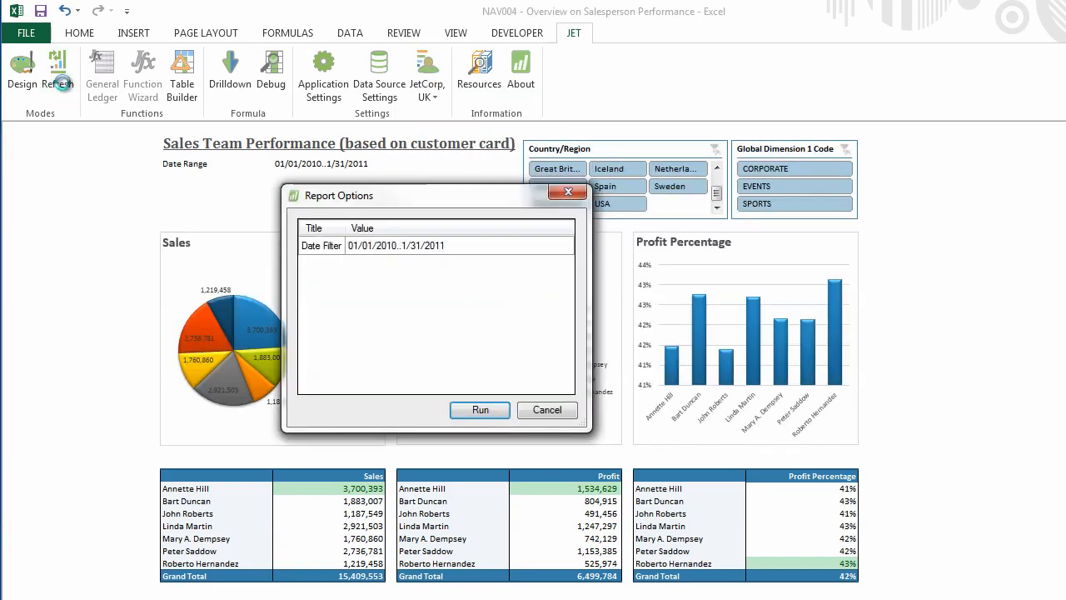
left_click(480, 410)
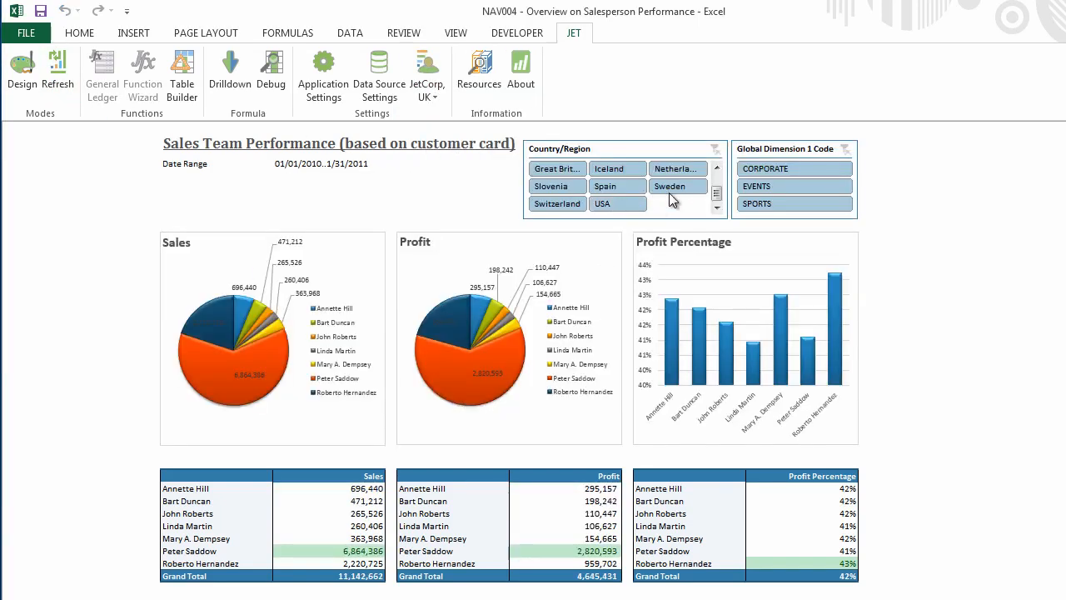